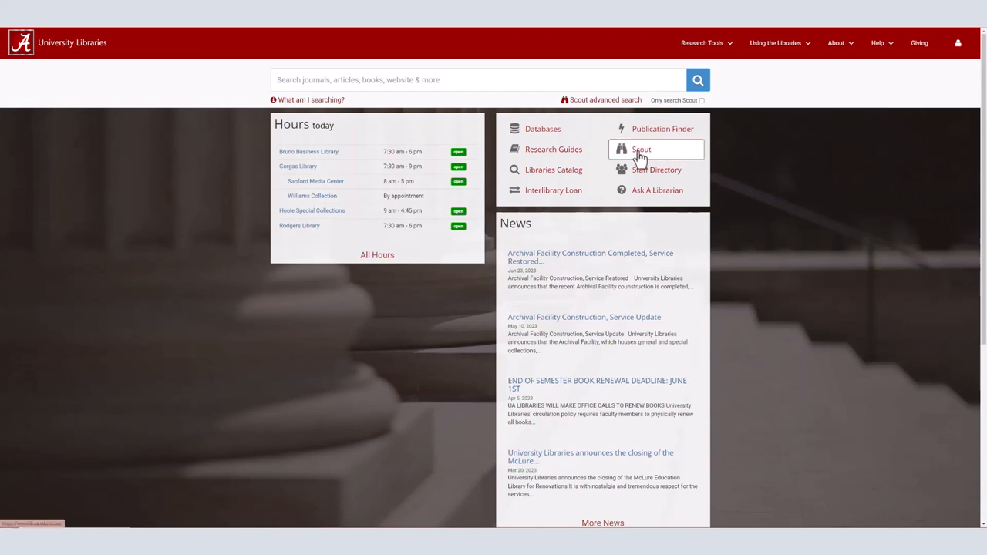
mouse_move(702, 43)
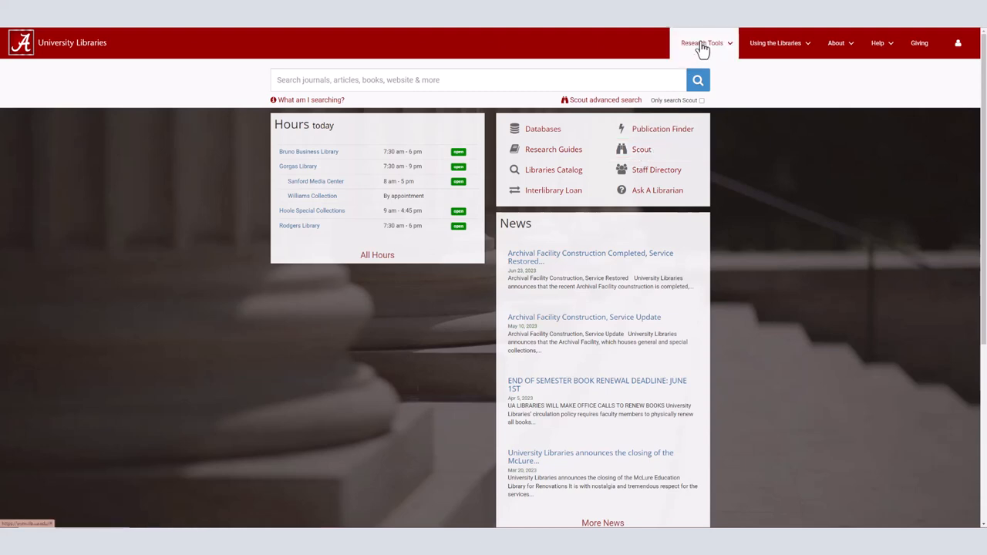
- Open Scout from the quick-links box on the Libraries homepage
click(702, 42)
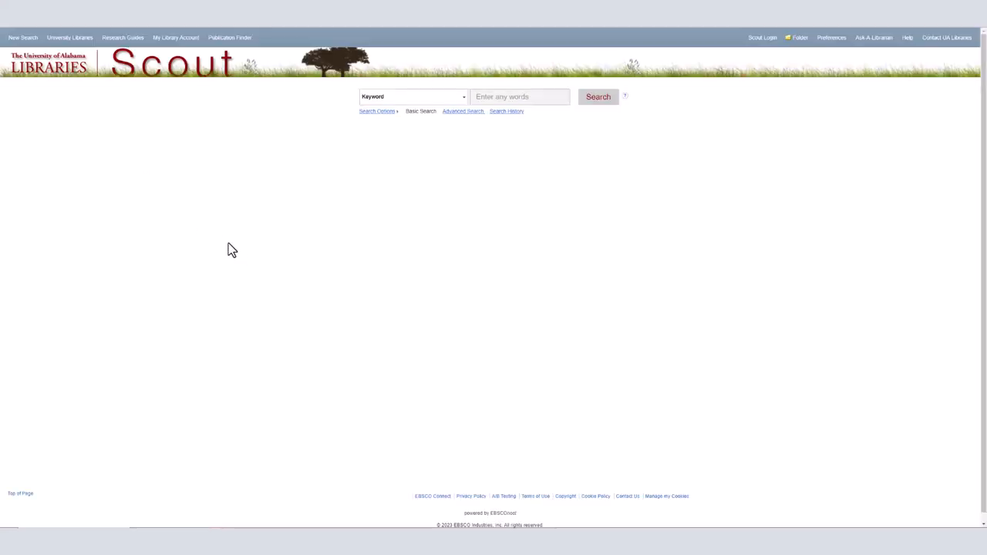
- Enter 'The University of Alabama' as a keyword search and dismiss the autocomplete suggestion
click(494, 96)
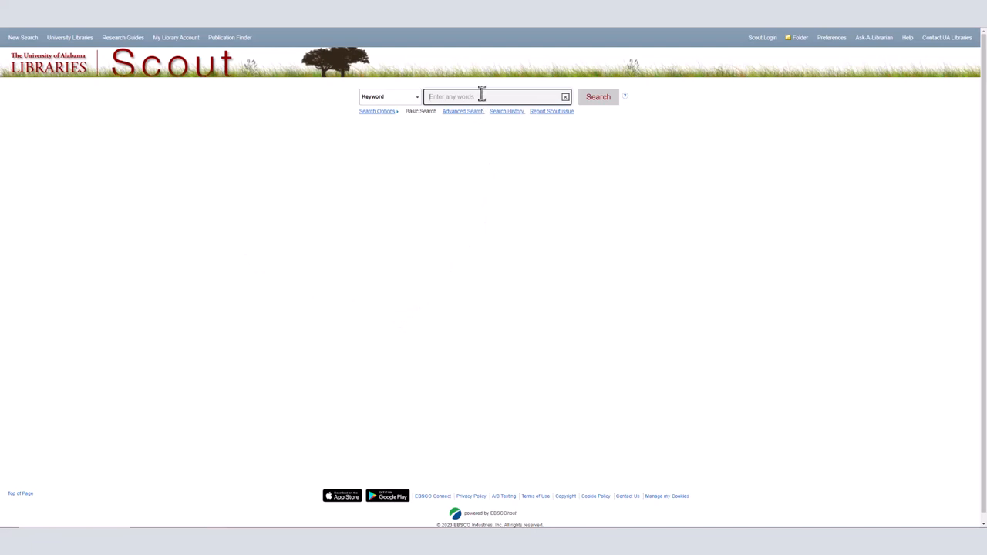
click(390, 97)
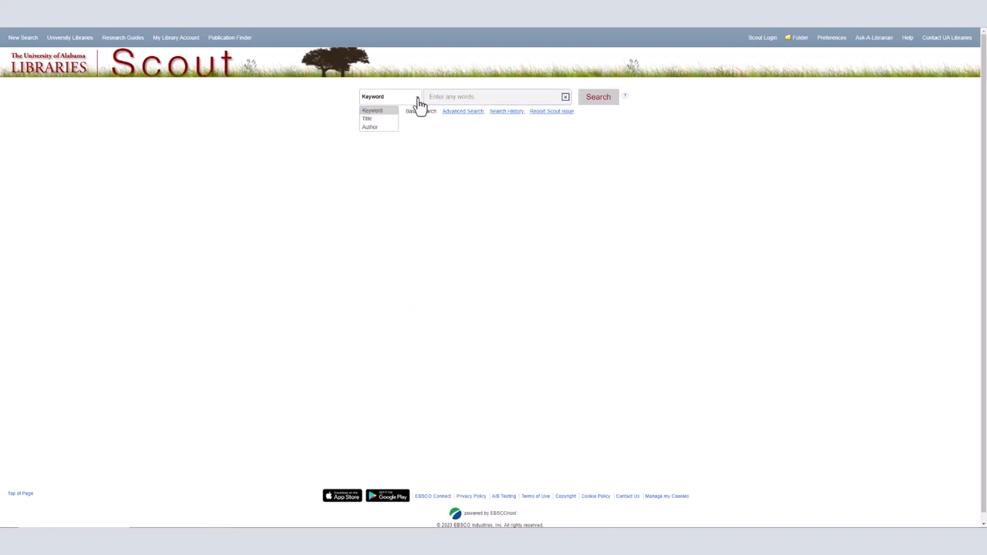
click(372, 110)
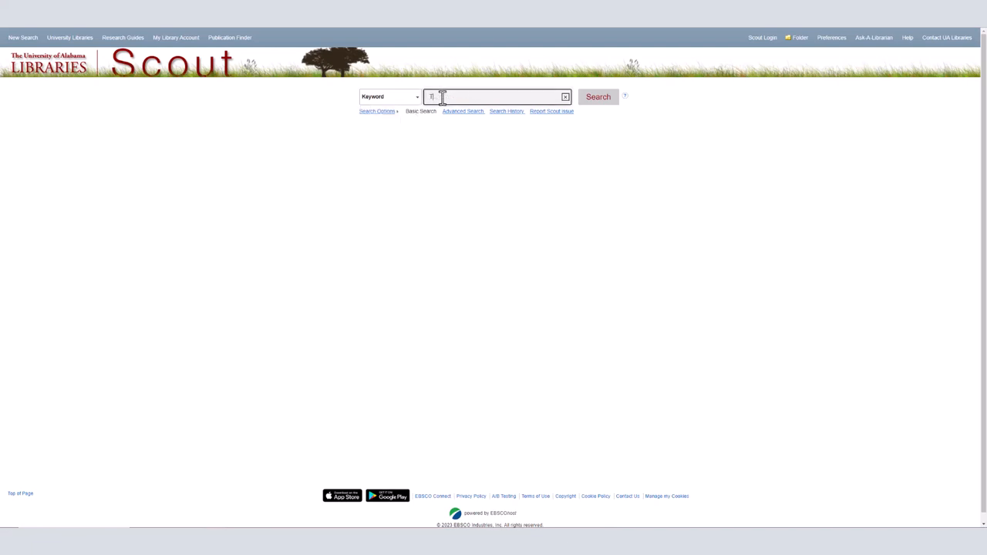
text(The University of Alabama)
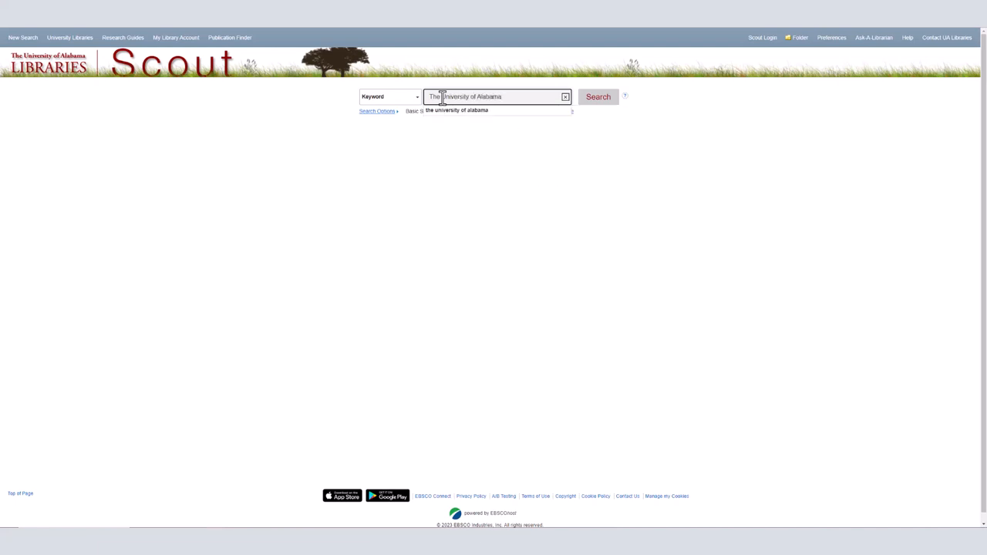
click(598, 97)
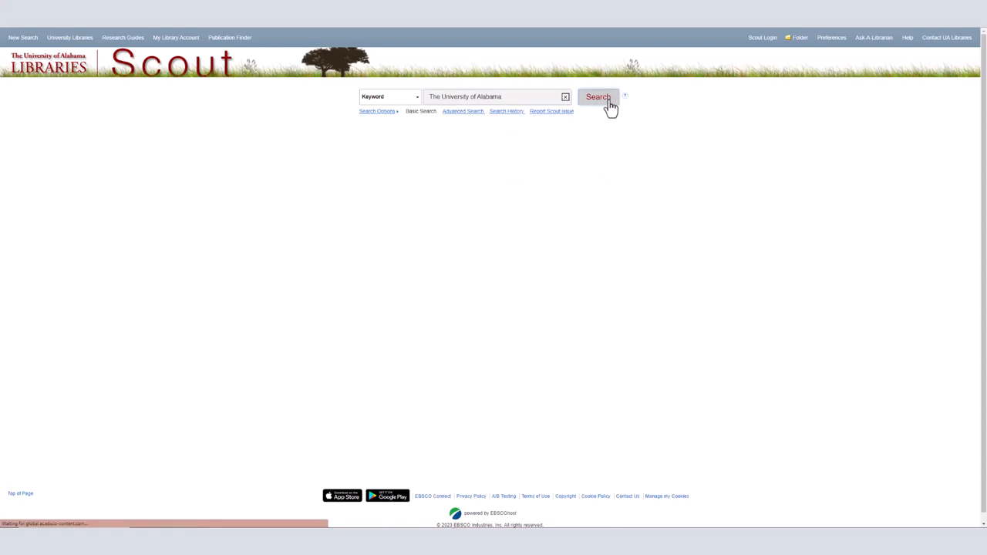
- Run the keyword search and review the roughly 2.4 million results
click(598, 97)
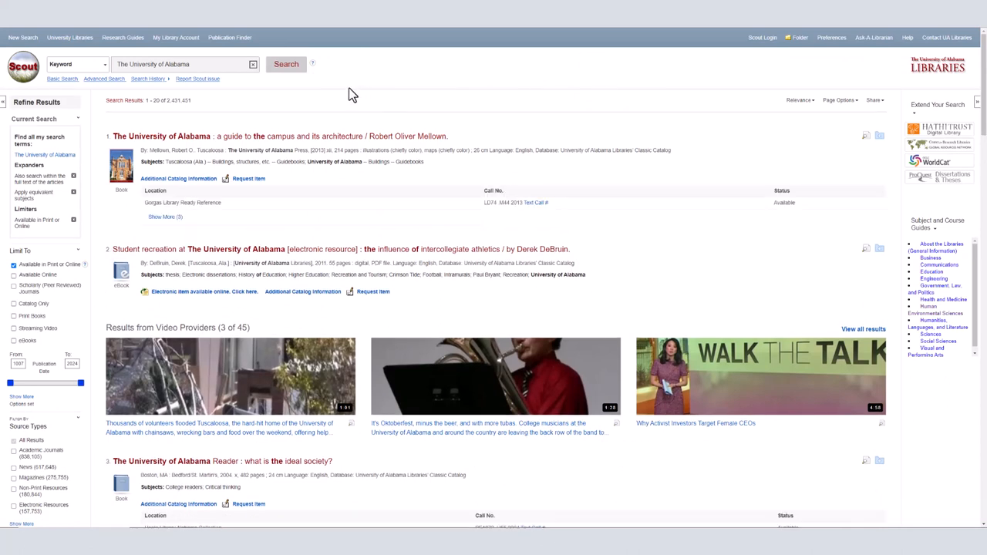
mouse_move(901, 94)
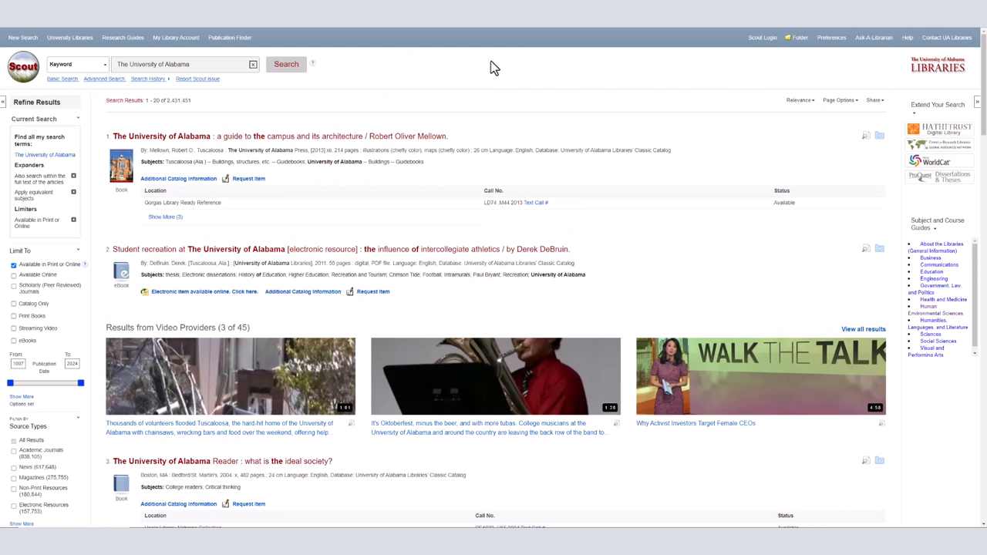
mouse_move(407, 114)
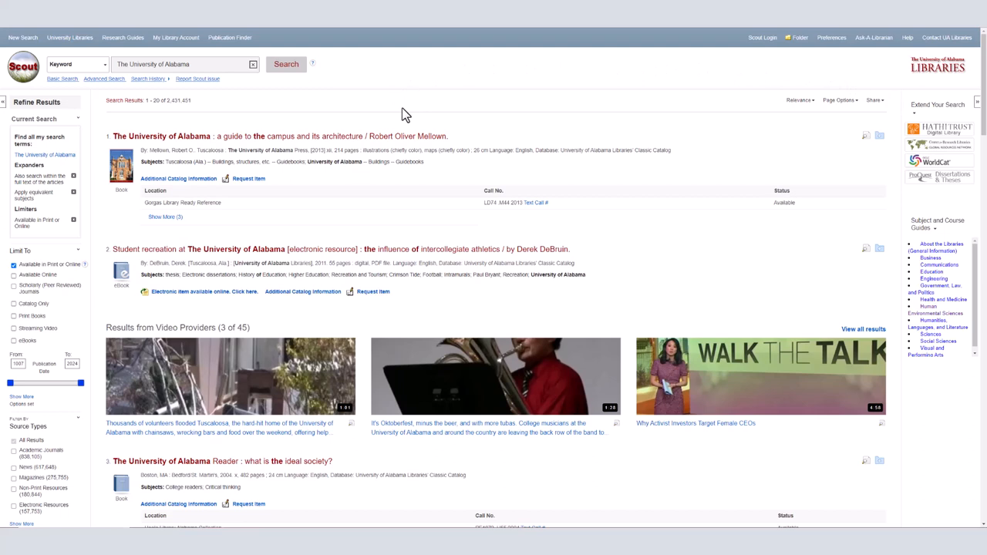
mouse_move(109, 137)
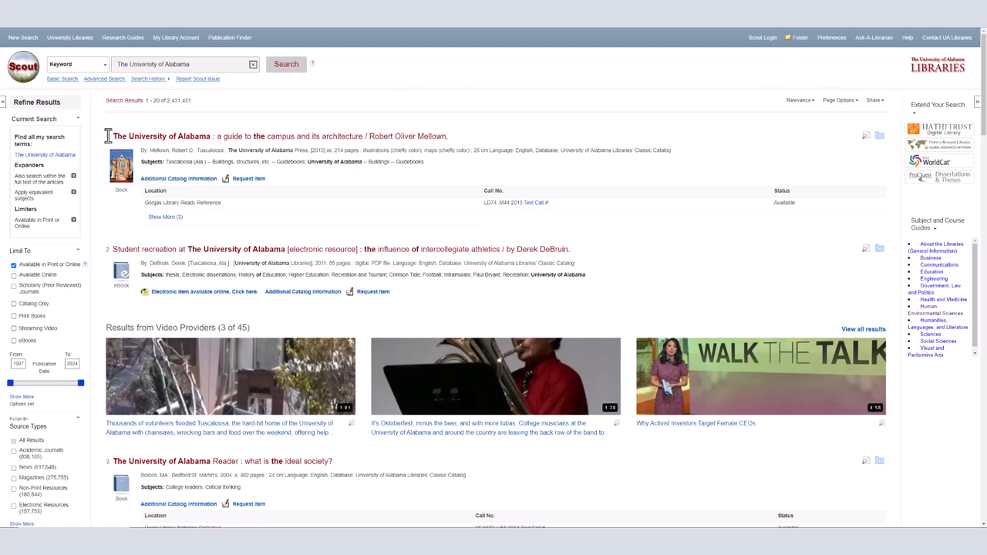
drag(112, 135, 450, 135)
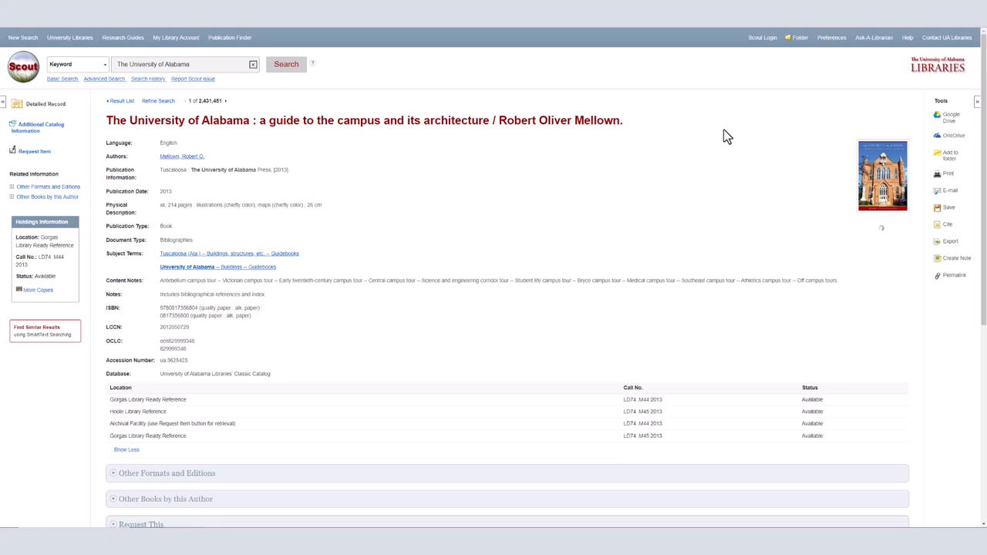
mouse_move(853, 243)
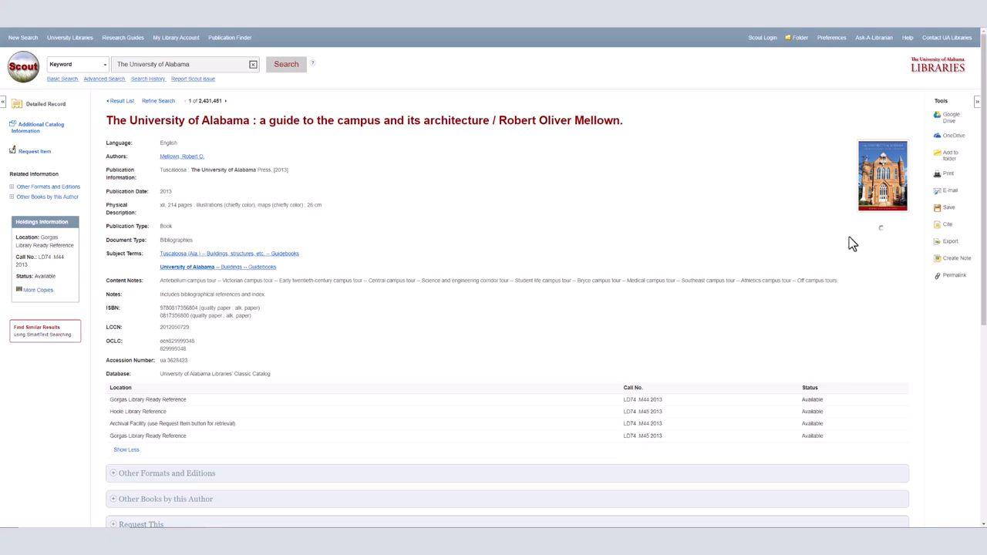
- Preview citation formats for Mellown's campus architecture guide, then open its e-mail form
click(947, 224)
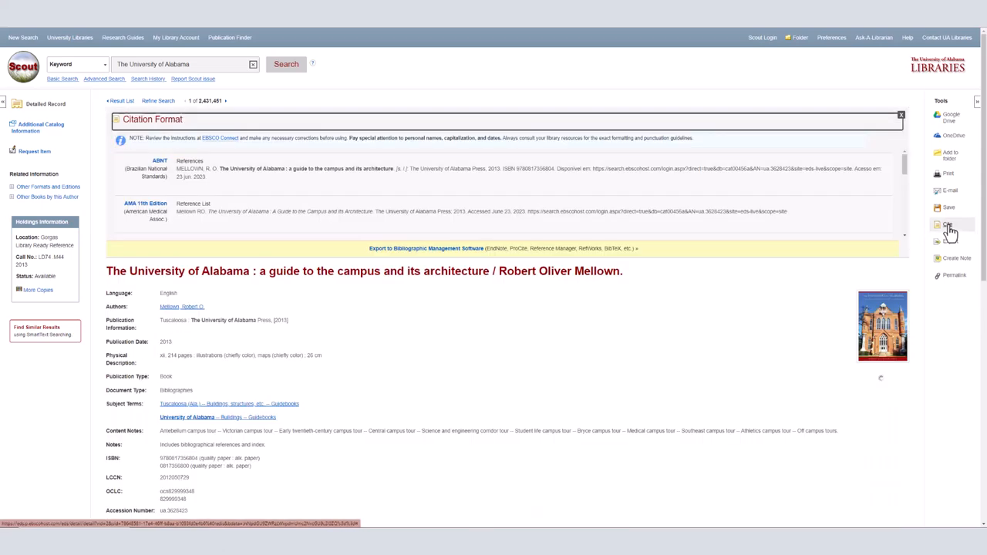
click(950, 191)
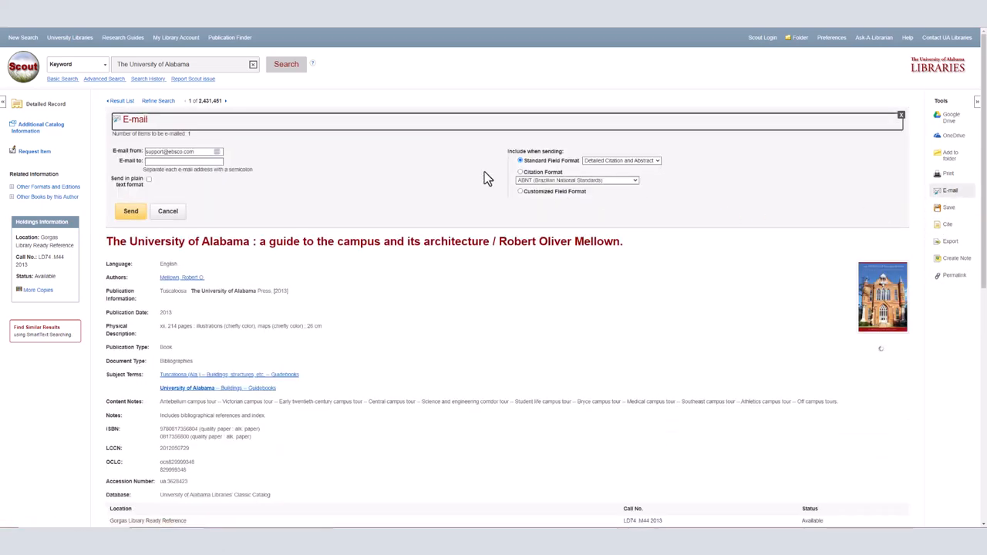
mouse_move(69, 97)
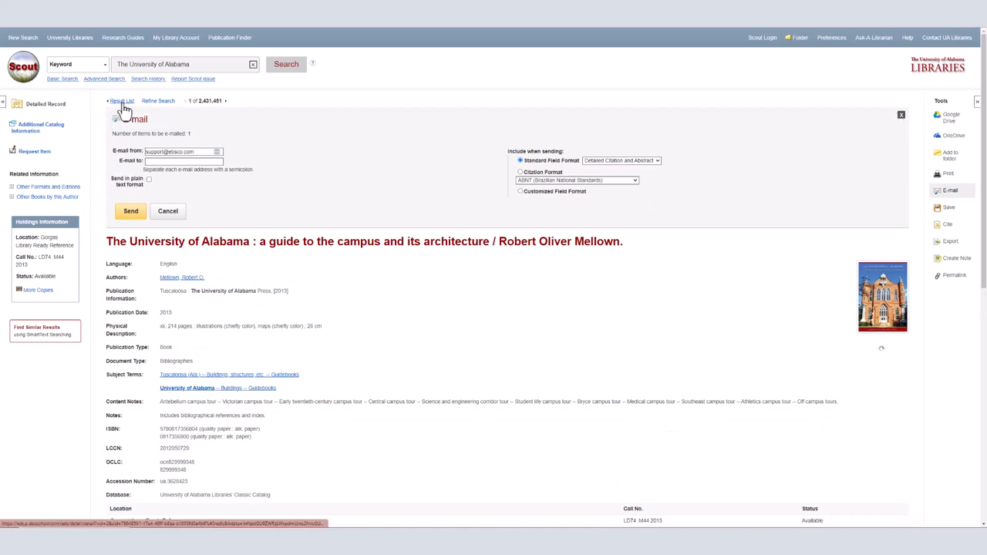
- Go back to the Result List and tick the eBooks limiter
click(121, 100)
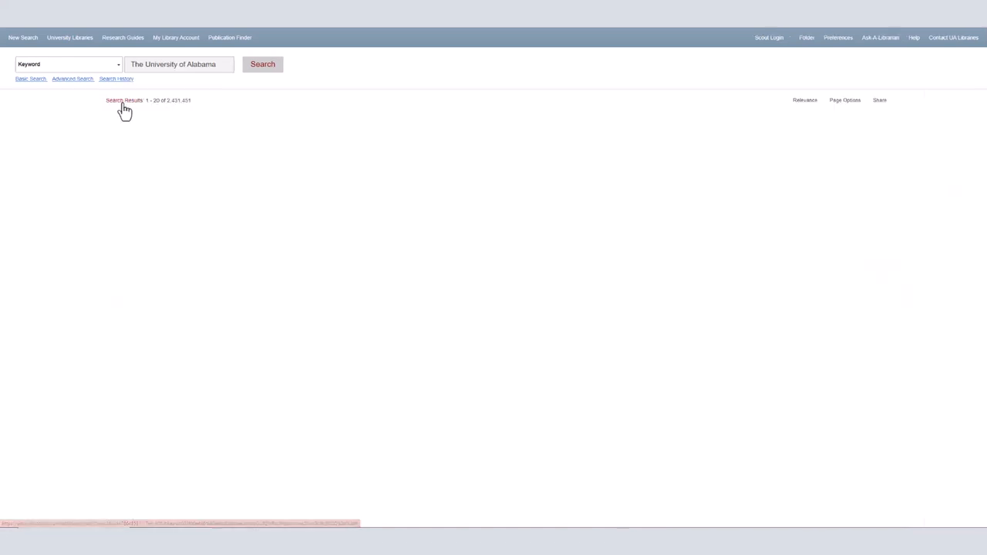
click(262, 64)
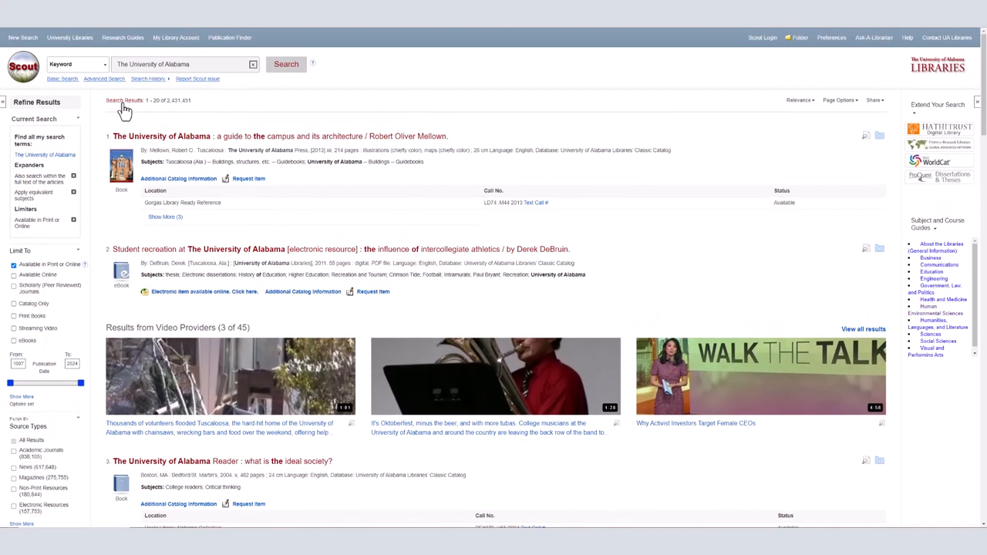
mouse_move(124, 110)
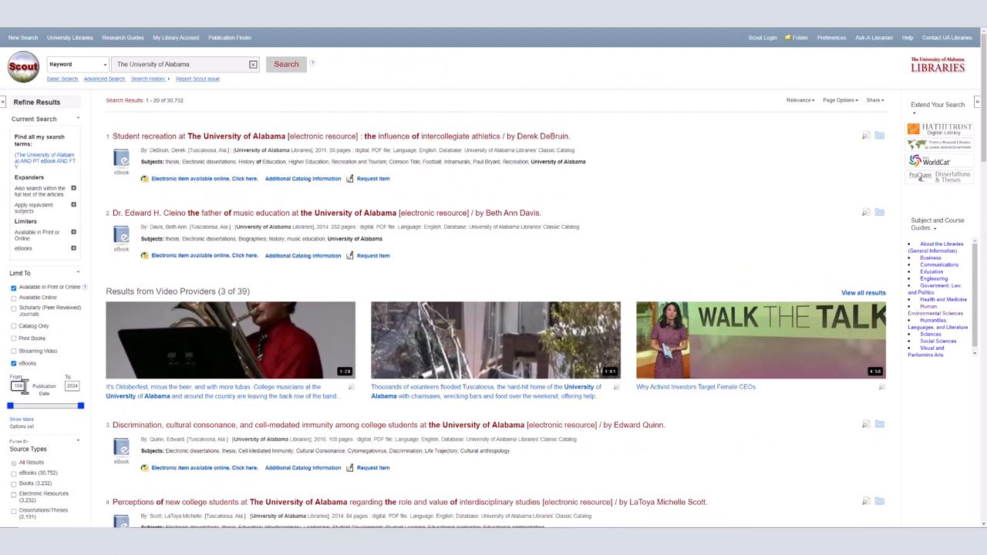
- Apply a 2015 publication start date and scroll through the narrowed ebook results
click(19, 386)
text(2015)
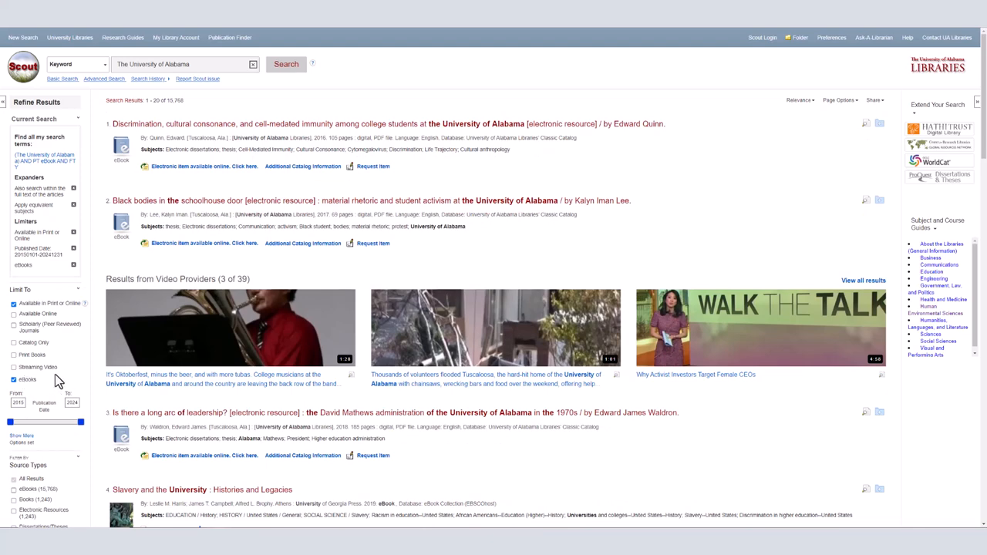
scroll(down, 3)
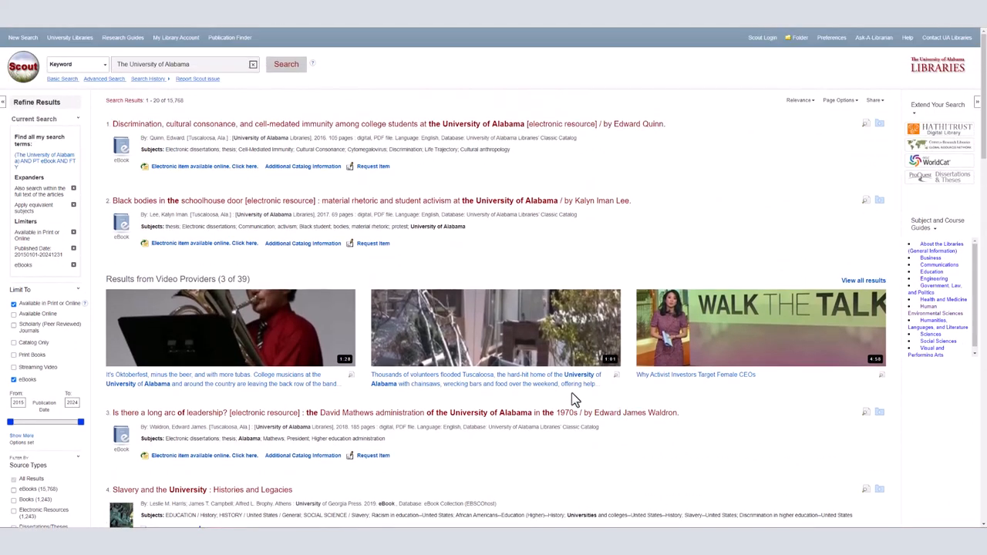
mouse_move(633, 216)
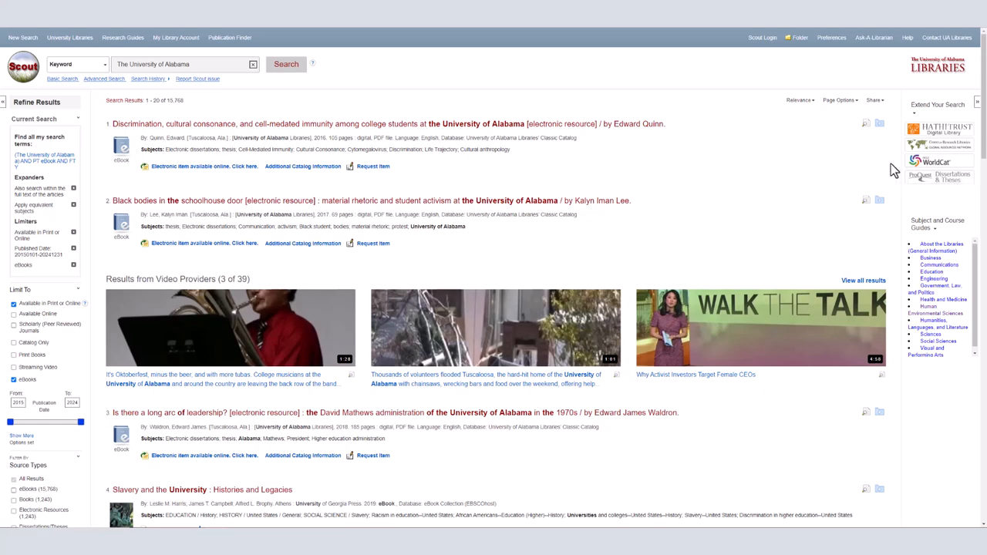
mouse_move(714, 164)
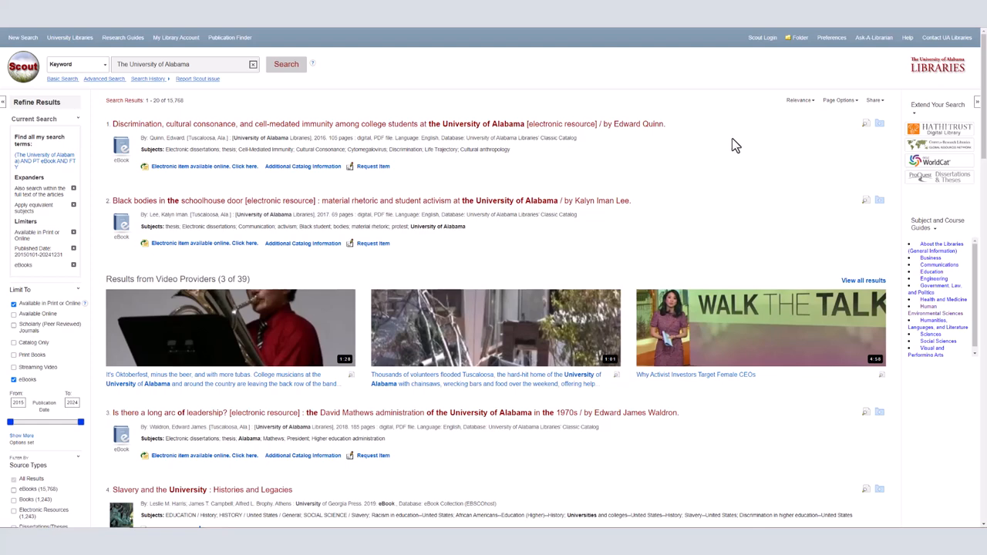
mouse_move(875, 101)
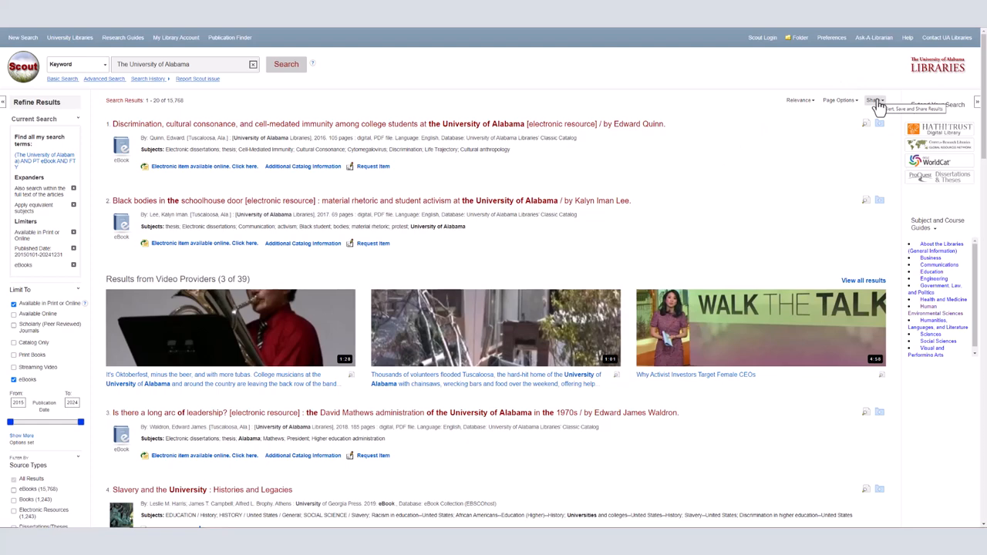
- Select the permalink in the Share menu for the filtered ebook search
click(874, 100)
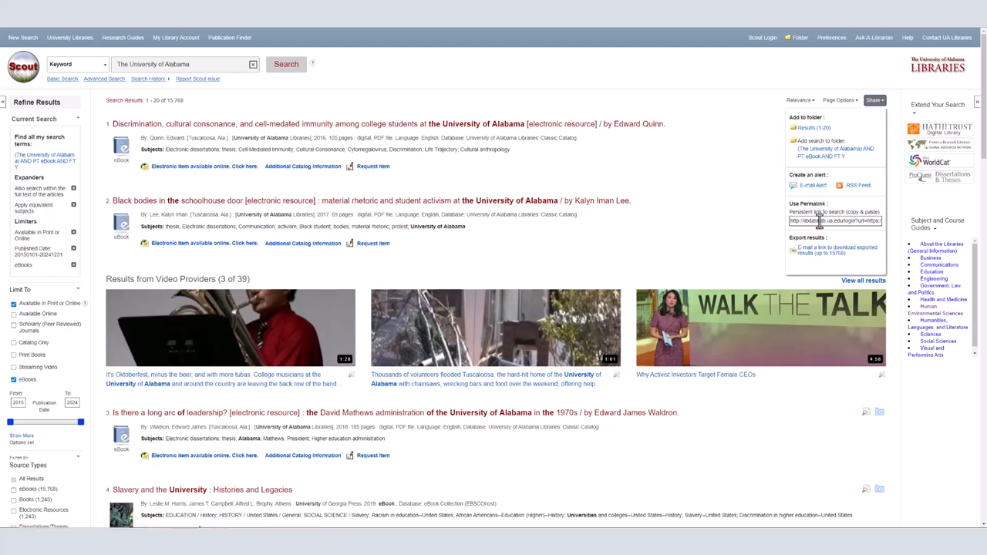
click(835, 221)
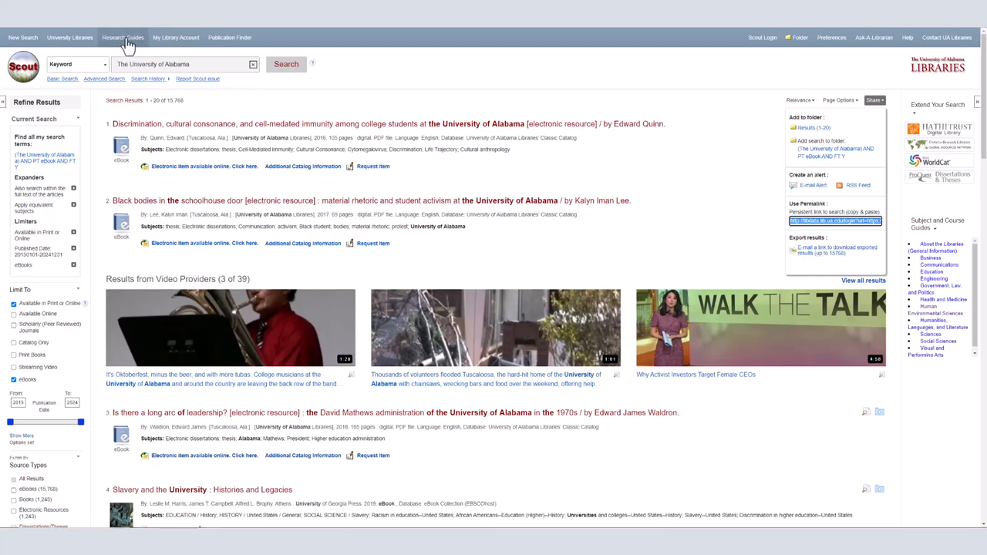
mouse_move(173, 27)
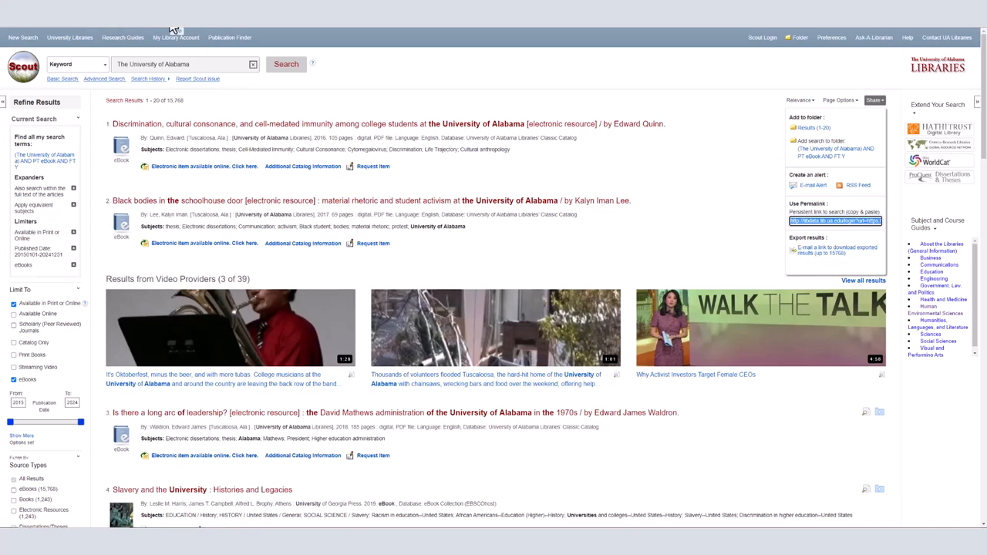